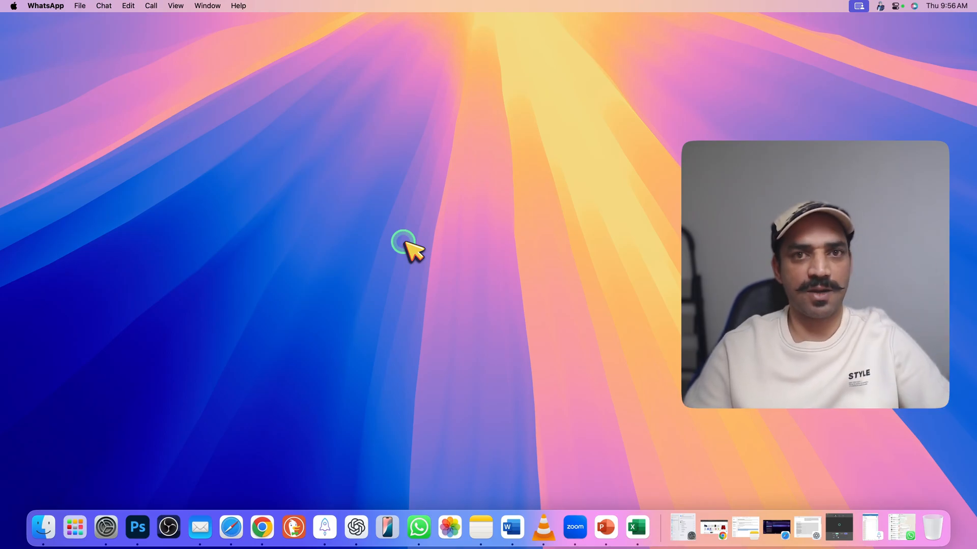
Step: Search the App Store for 'screen cursor' and install Screen Cursor - Highlight&Mark
{"action": "type", "text": "screen cursor"}
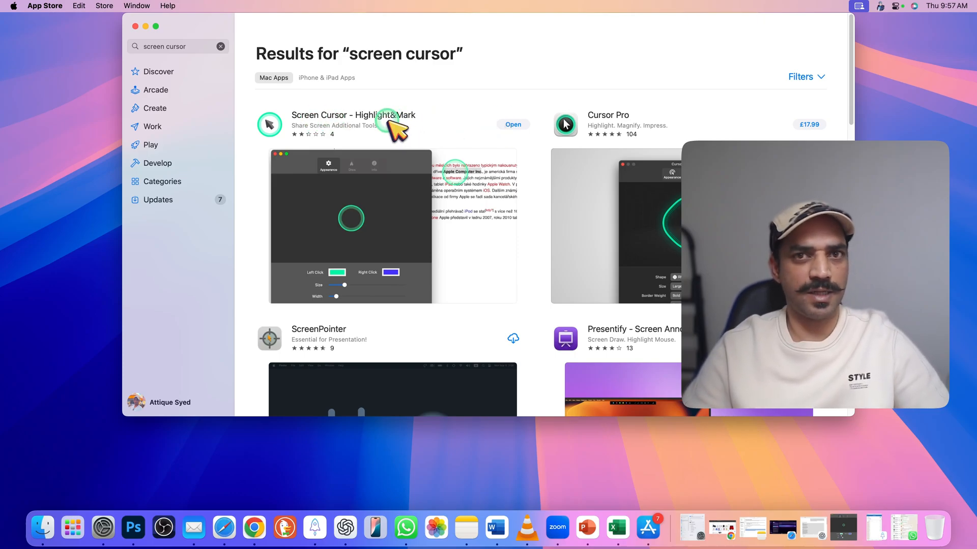
{"action": "mouse_move", "coordinate": [382, 151]}
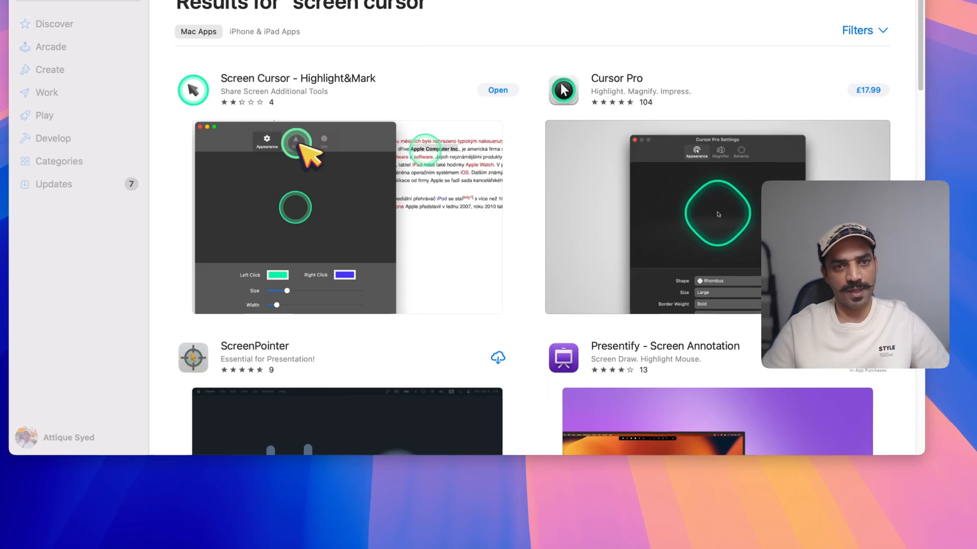
Step: Launch Screen Cursor and try the Left Click colour swatch, triggering the Pro upgrade prompt
{"action": "left_click", "coordinate": [498, 90]}
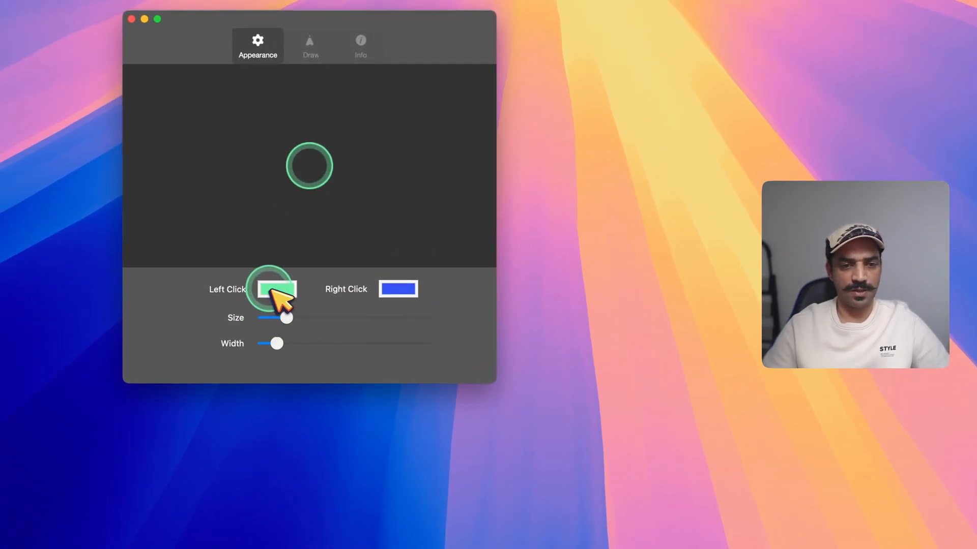
{"action": "left_click", "coordinate": [278, 289]}
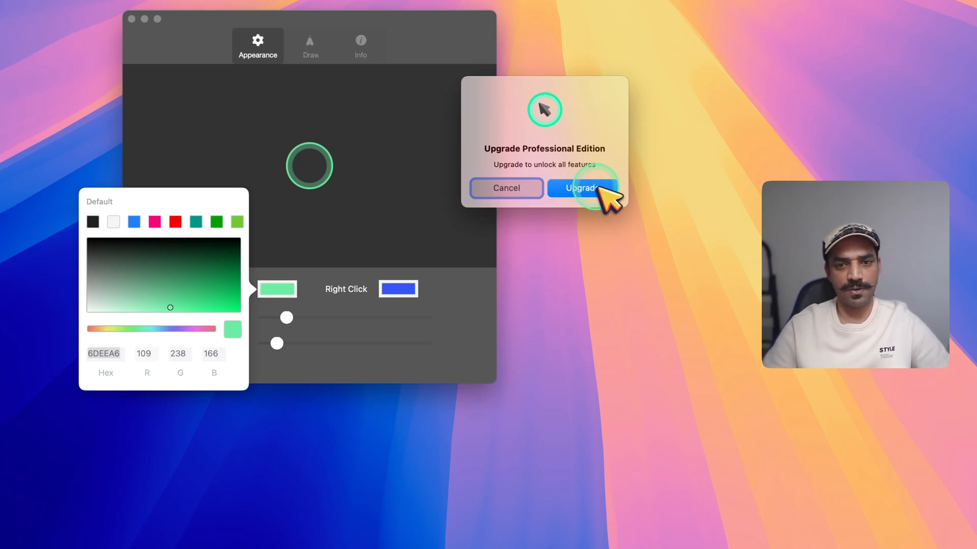
Step: Decline the Professional Edition upgrade and return to the appearance settings
{"action": "left_click", "coordinate": [582, 187]}
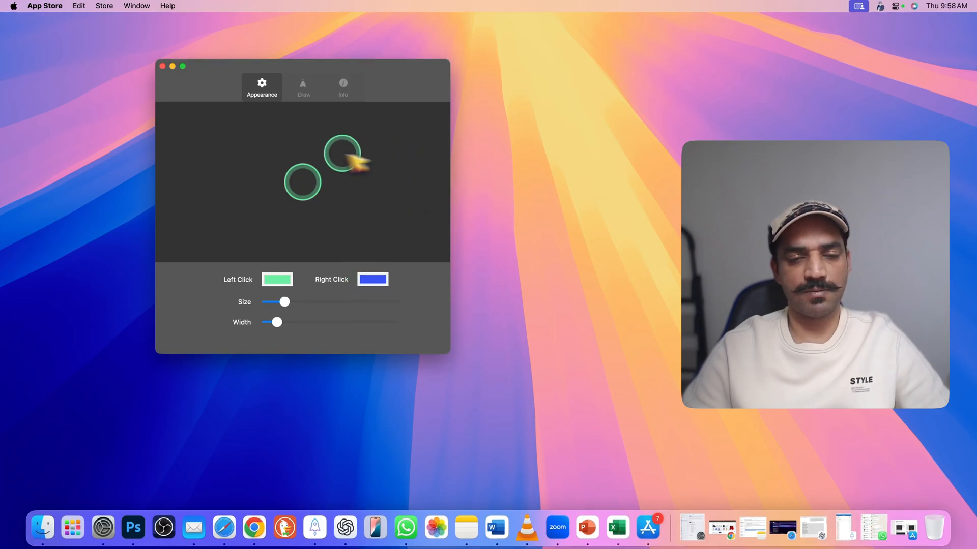
Step: Adjust the highlight ring Width slider, then view the Draw settings with the shortcut key
{"action": "left_click", "coordinate": [370, 279]}
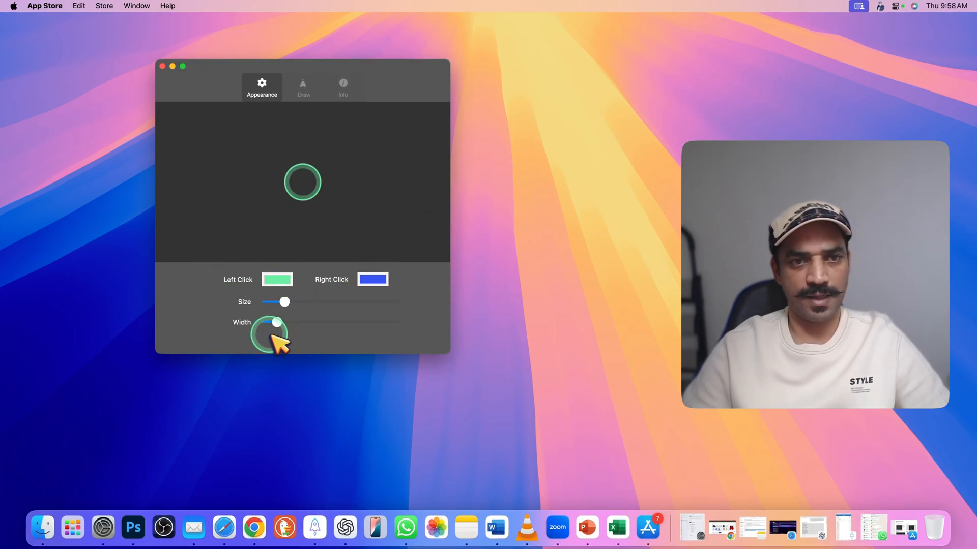
{"action": "left_click", "coordinate": [304, 83]}
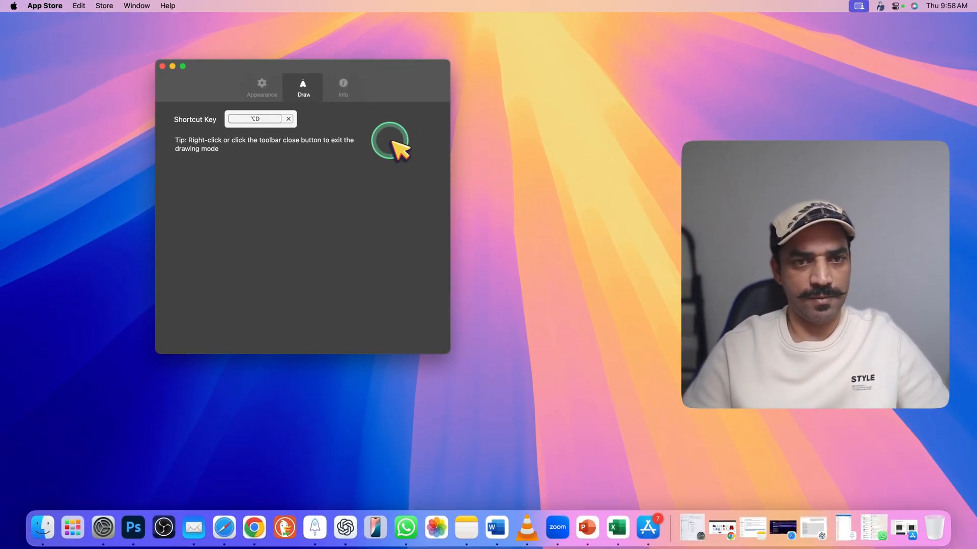
Step: View the Info section (version 1.2, £0.99 upgrade), then return to the Draw shortcut settings
{"action": "left_click", "coordinate": [344, 87]}
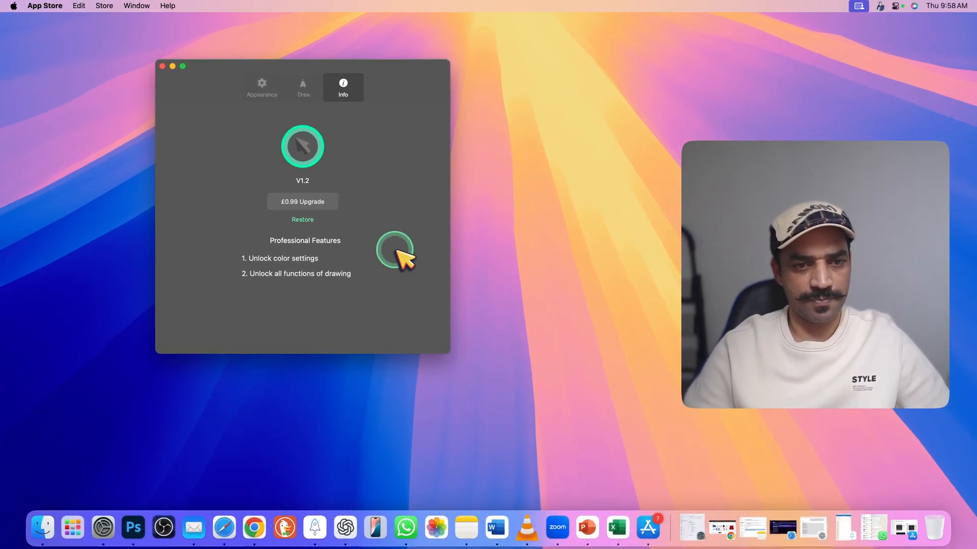
{"action": "left_click", "coordinate": [303, 87]}
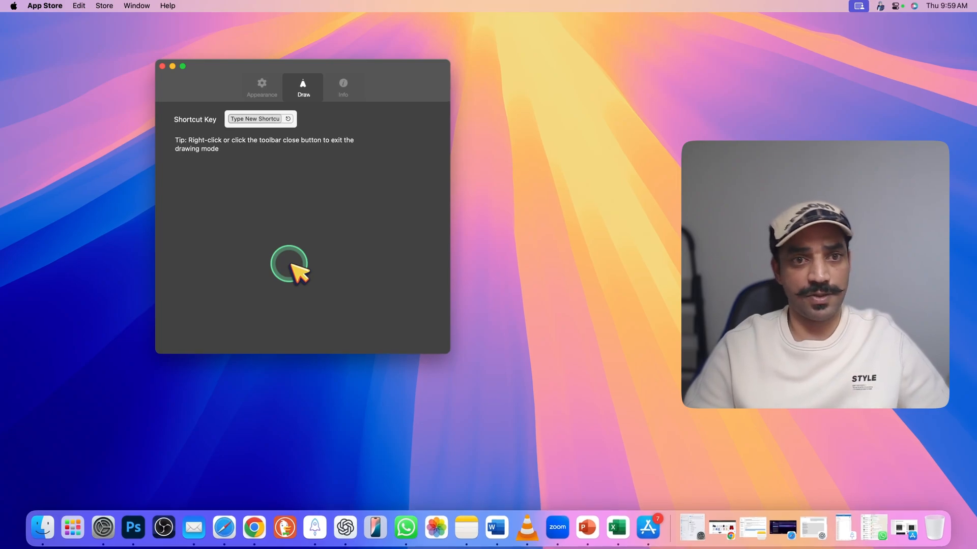
{"action": "mouse_move", "coordinate": [331, 321]}
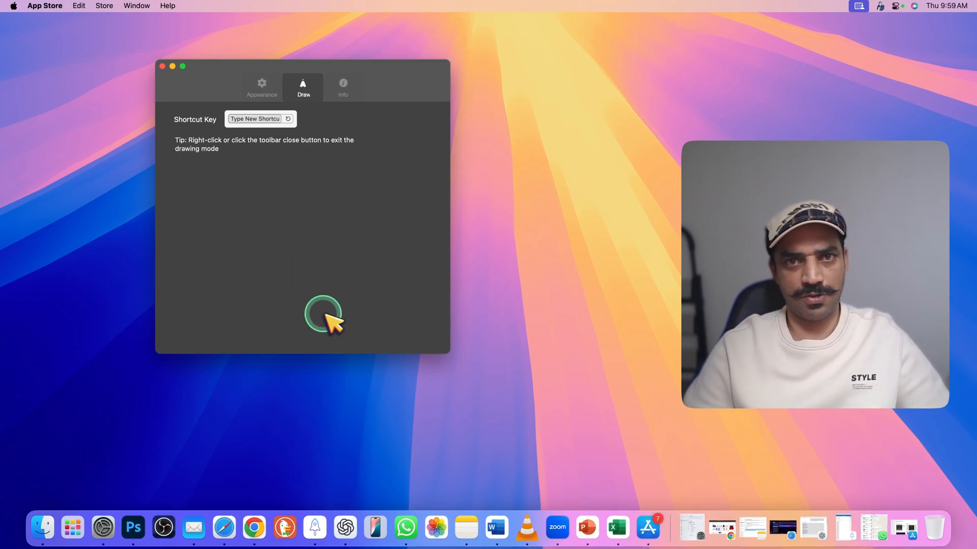